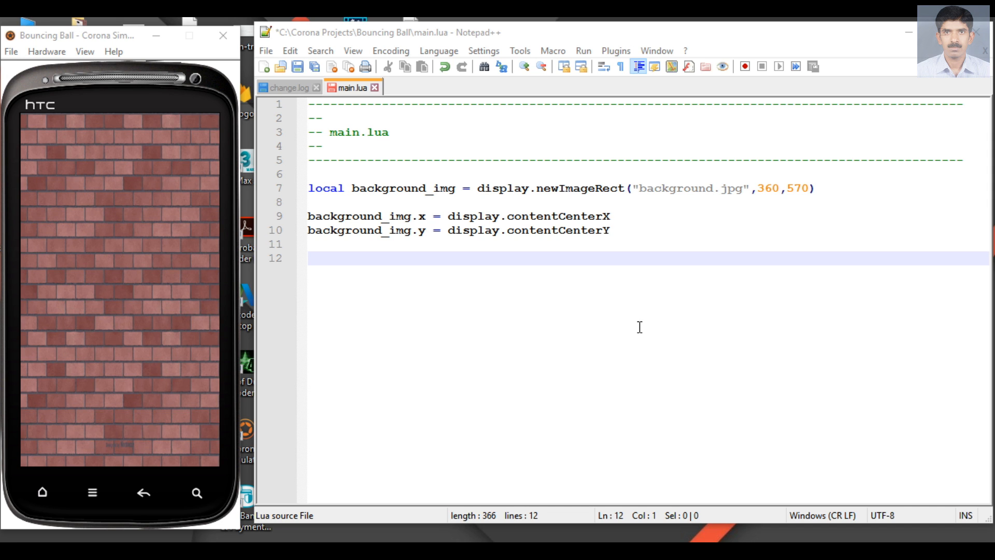
mouse_move(178, 317)
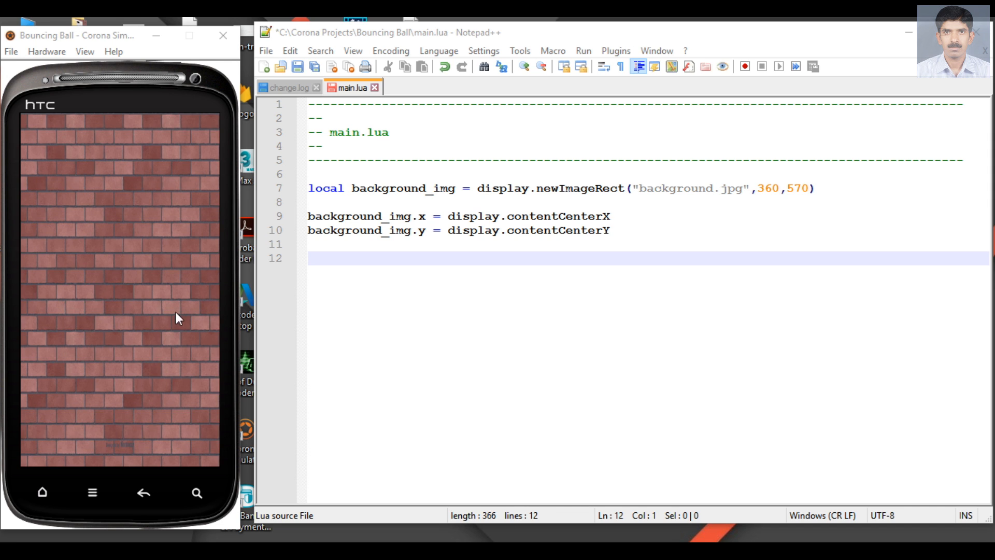
mouse_move(178, 287)
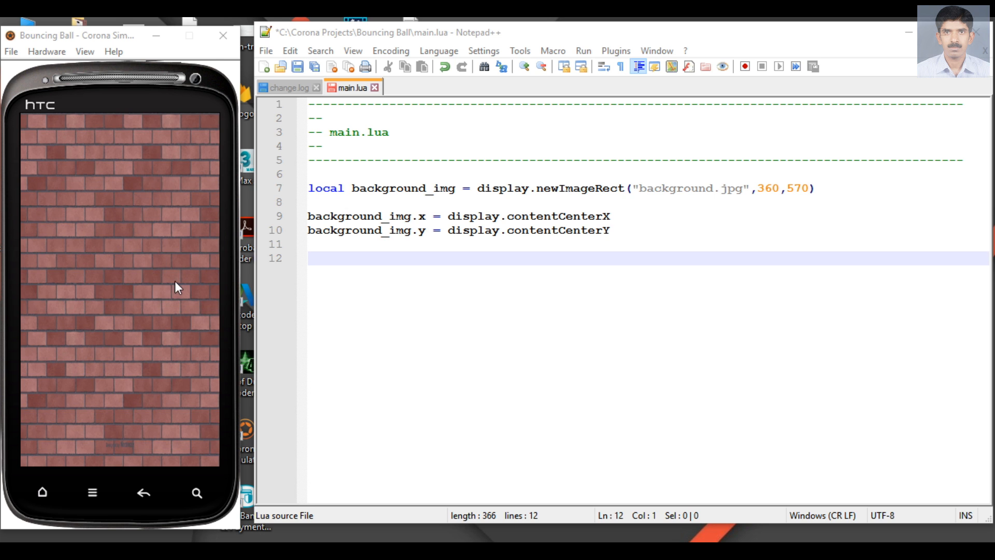
mouse_move(123, 412)
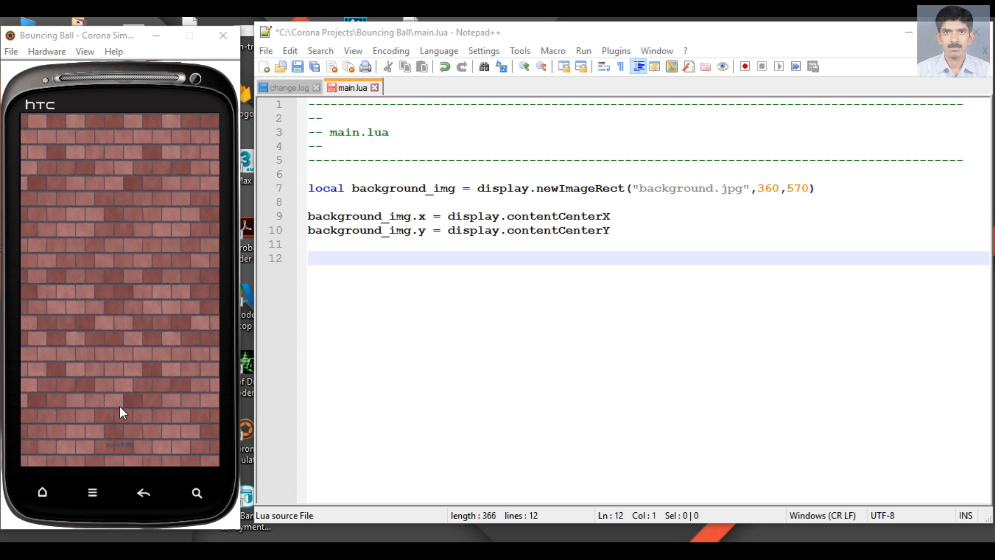
mouse_move(220, 525)
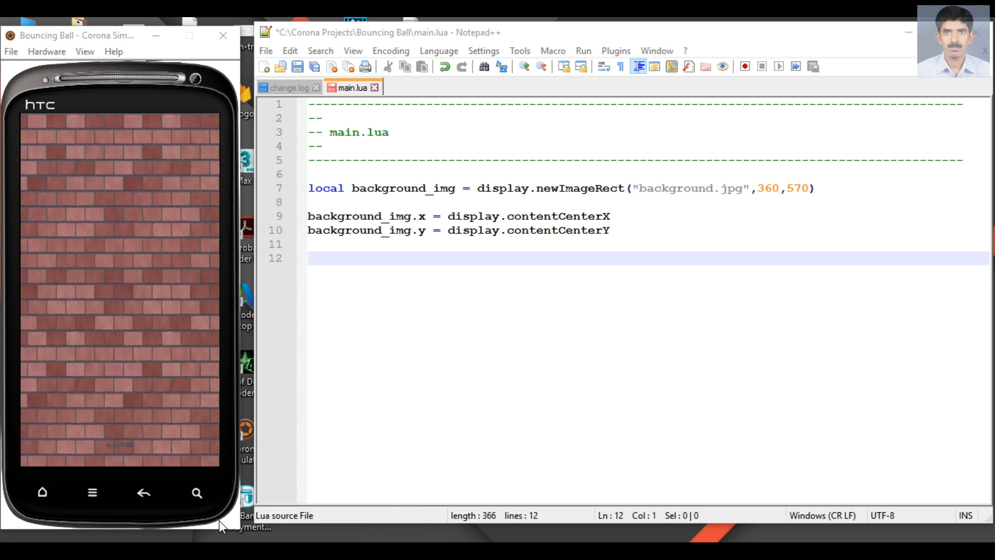
- Add a blank line 13 below the brick background code in main.lua
right_click(696, 168)
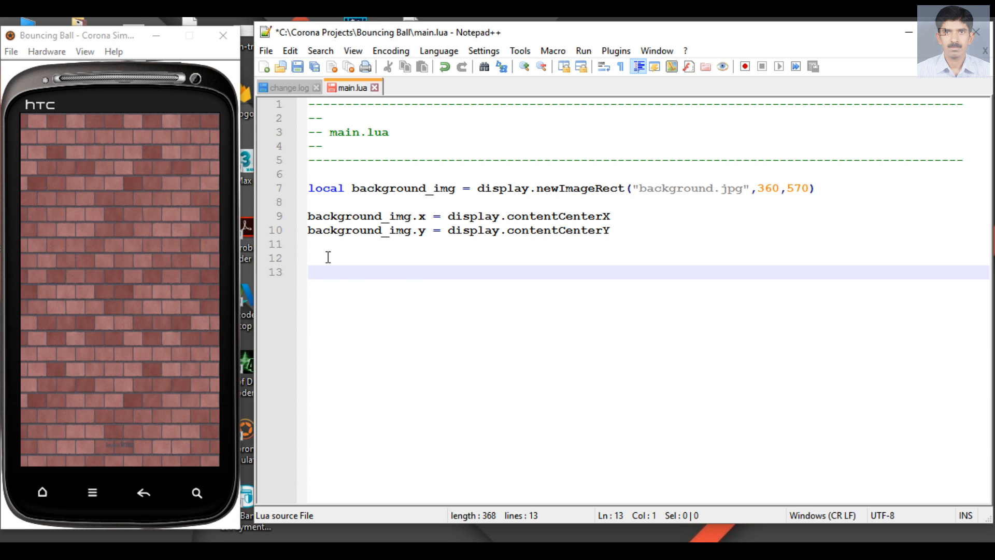
mouse_move(151, 242)
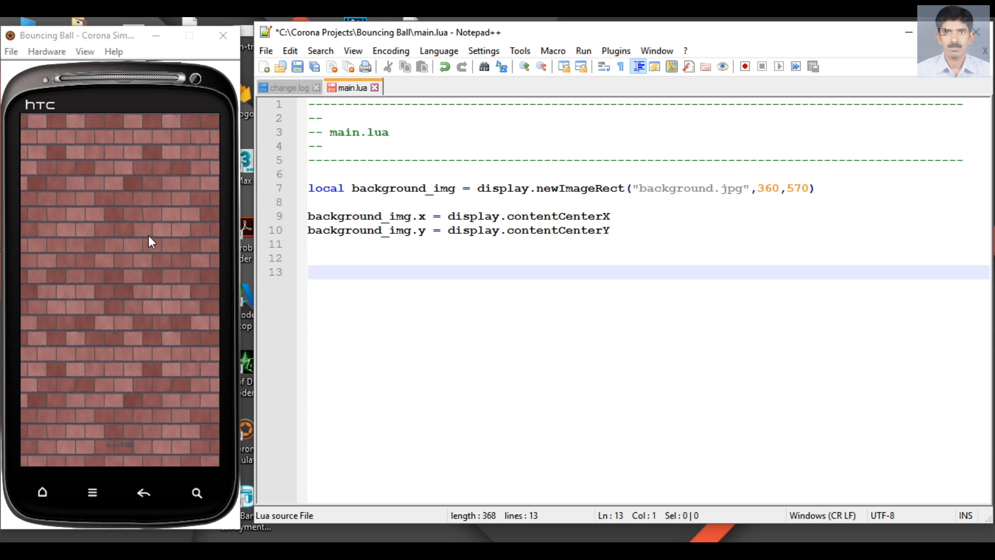
mouse_move(596, 376)
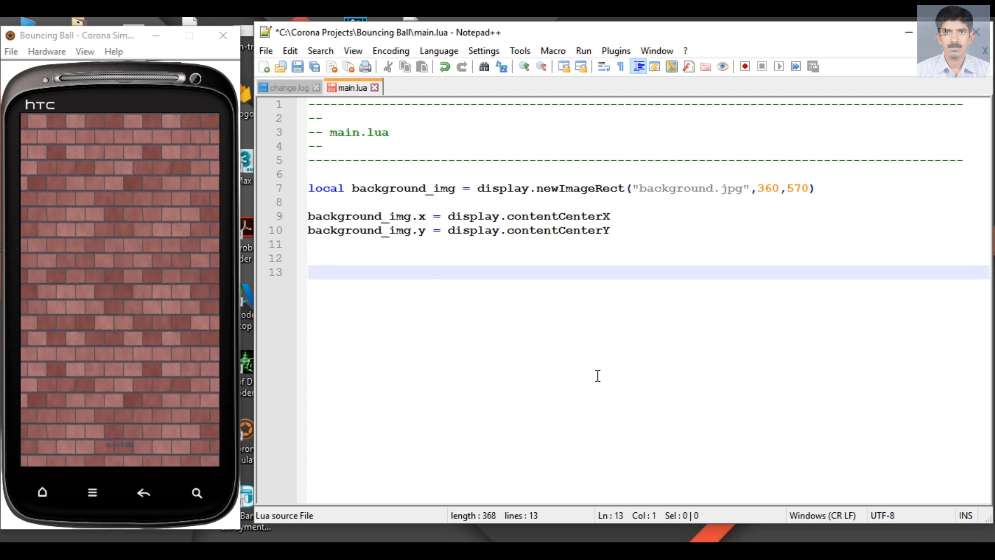
- On line 13, type local platform = display.newImageRect("platform.png",300,50)
text(local)
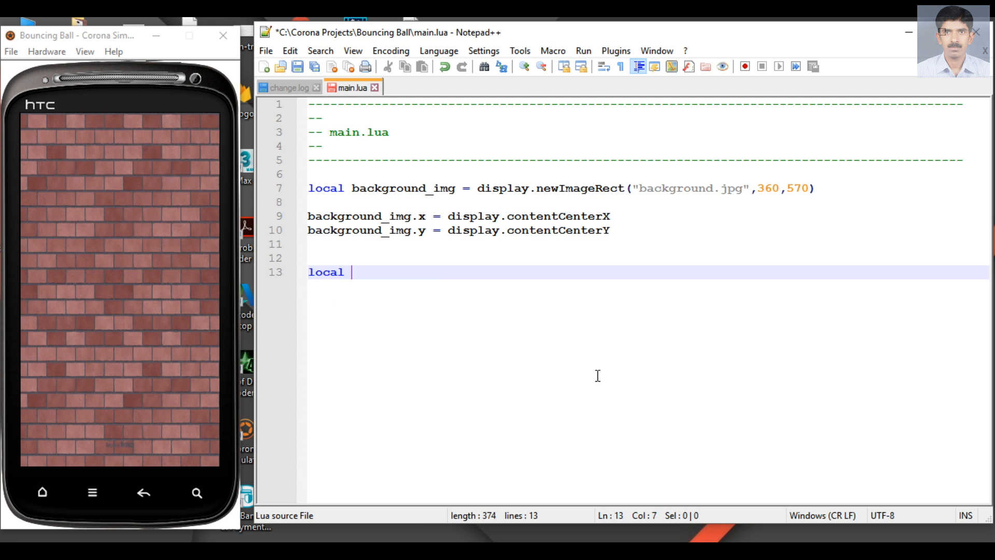
text(platform)
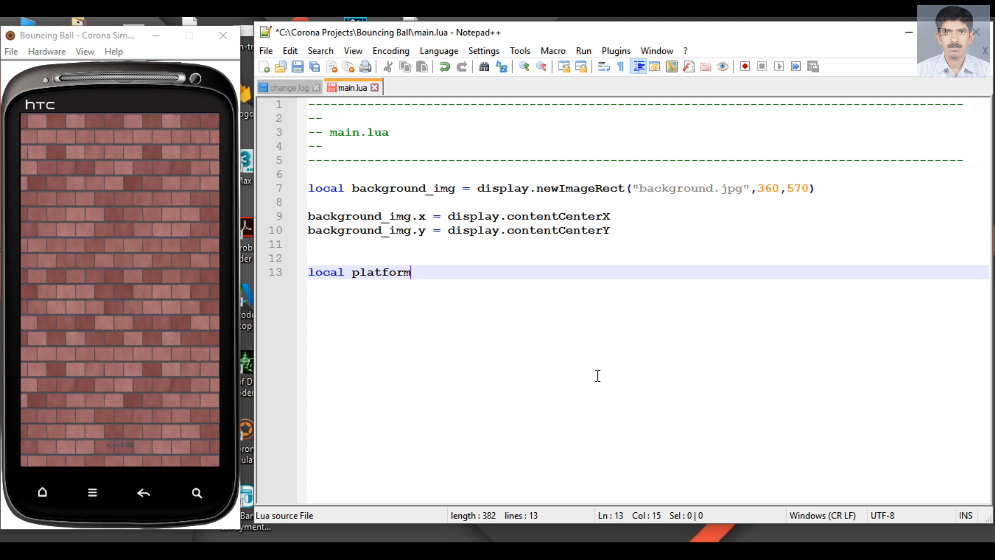
text(= display.)
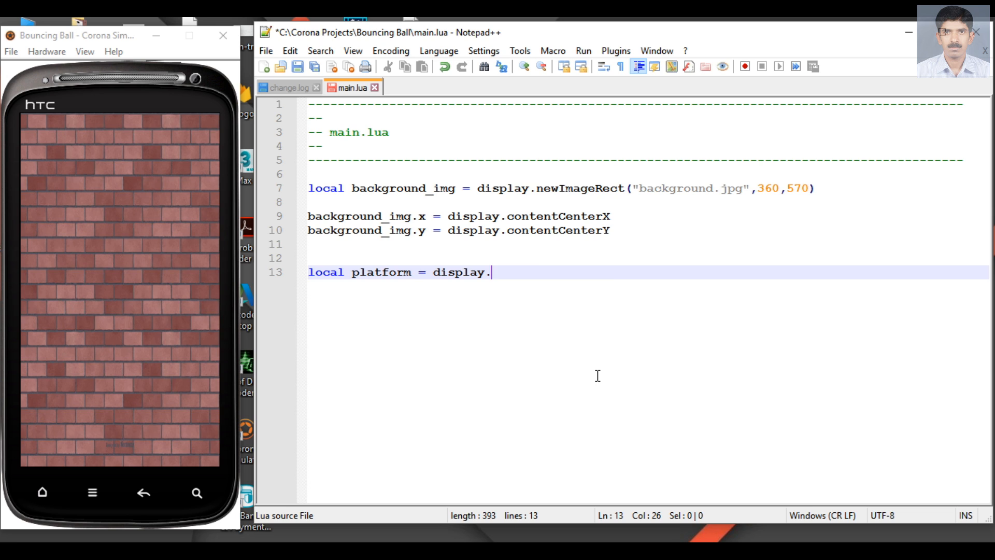
text(newImageRect)
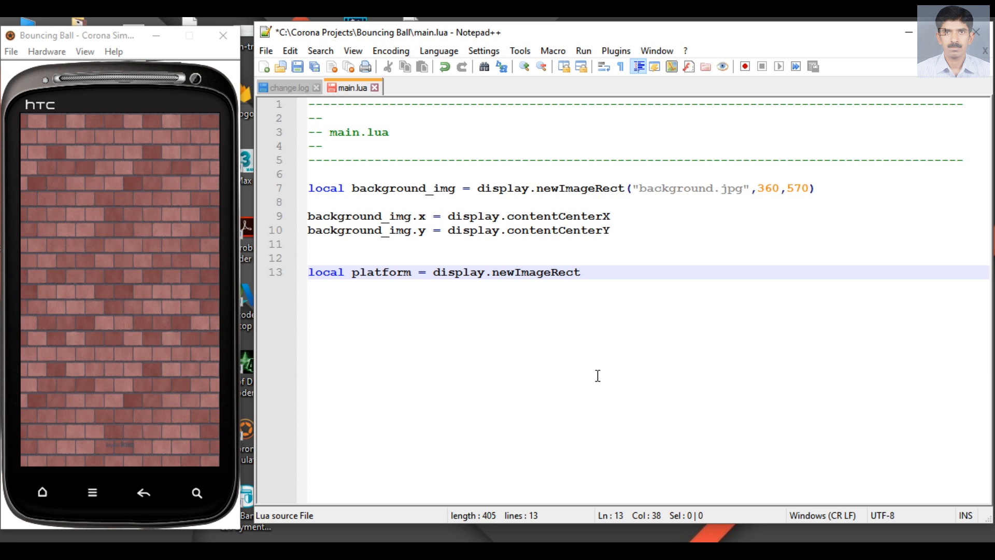
text((""))
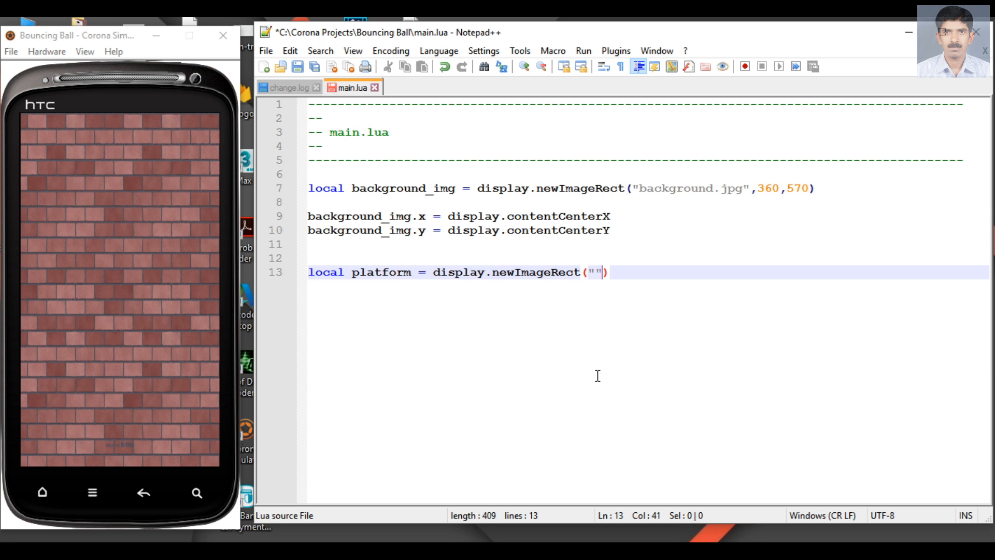
text(platform.)
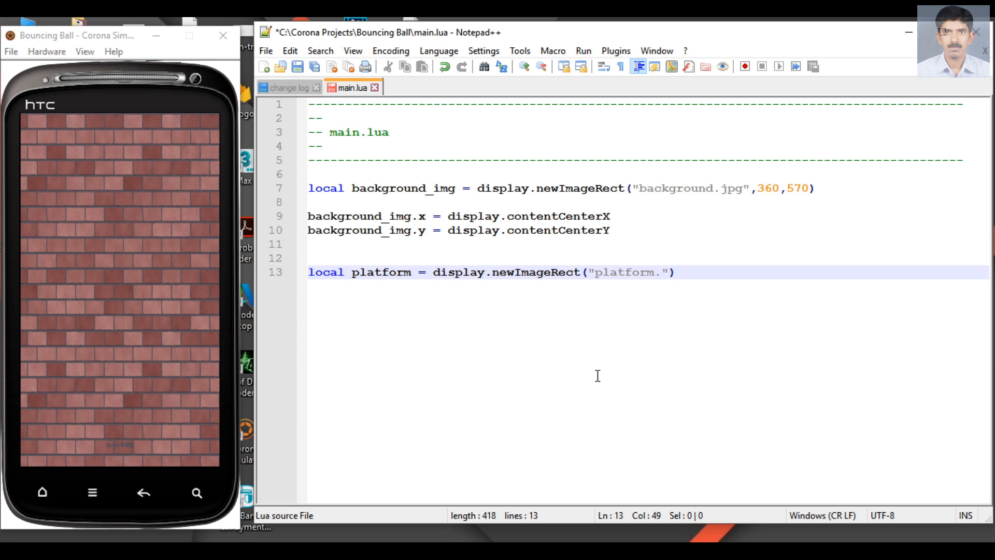
text(png)
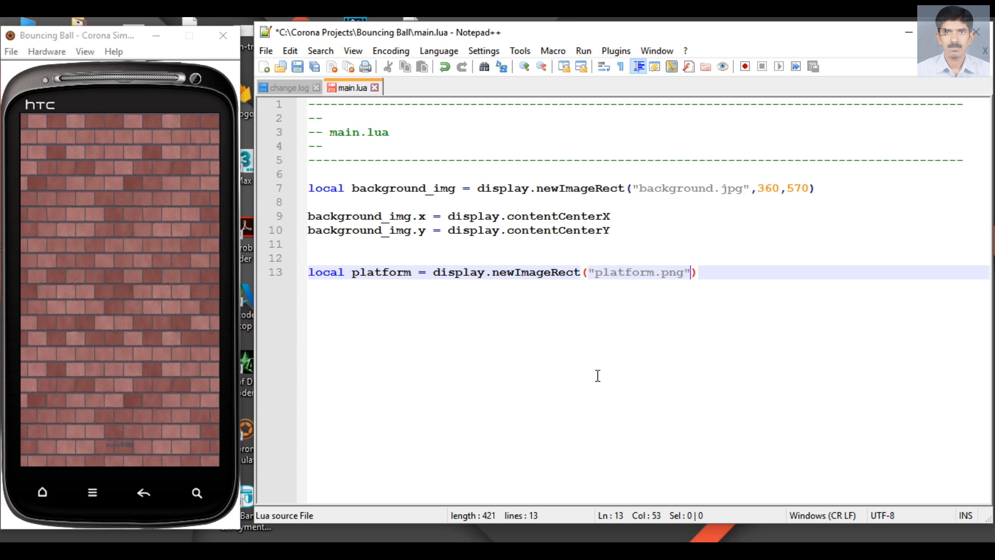
text(,)
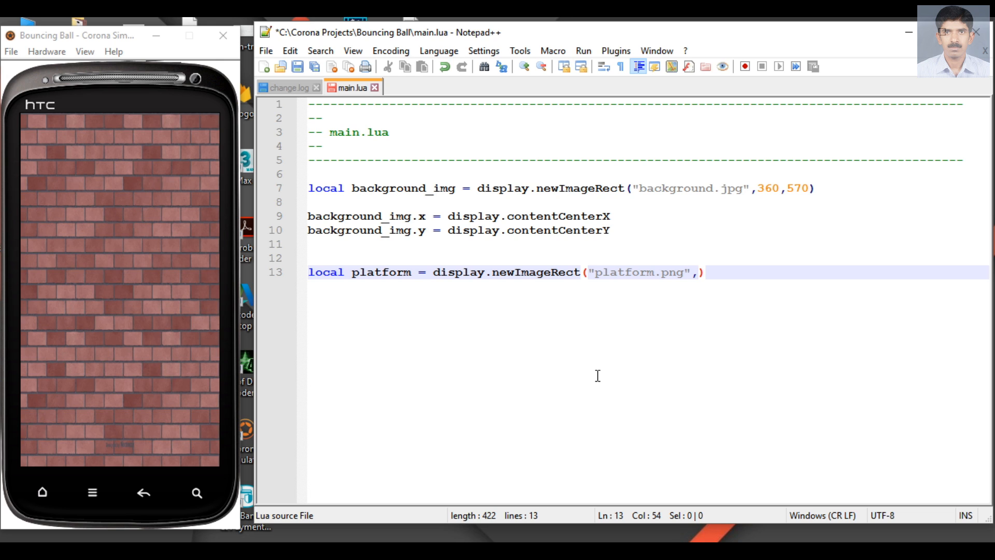
text(300)
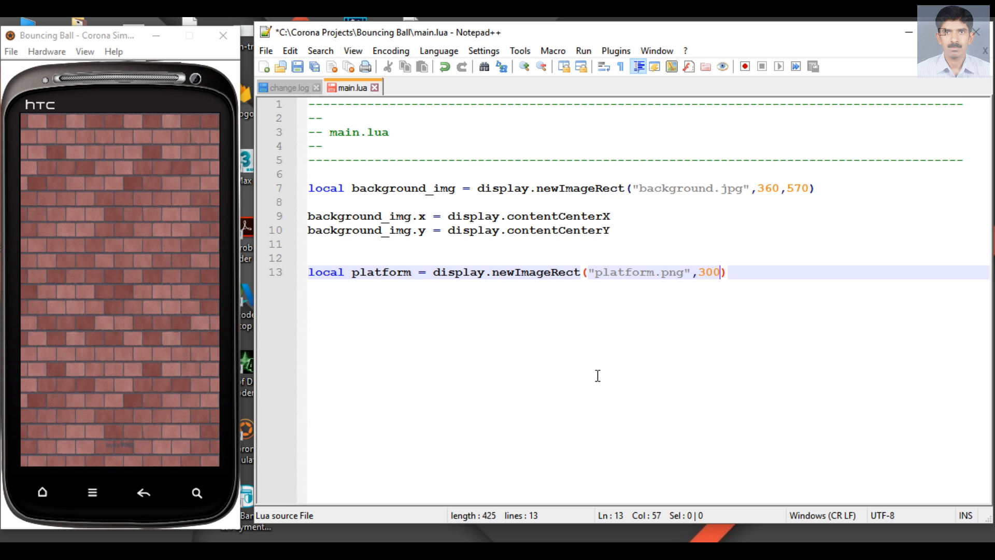
text(,50)
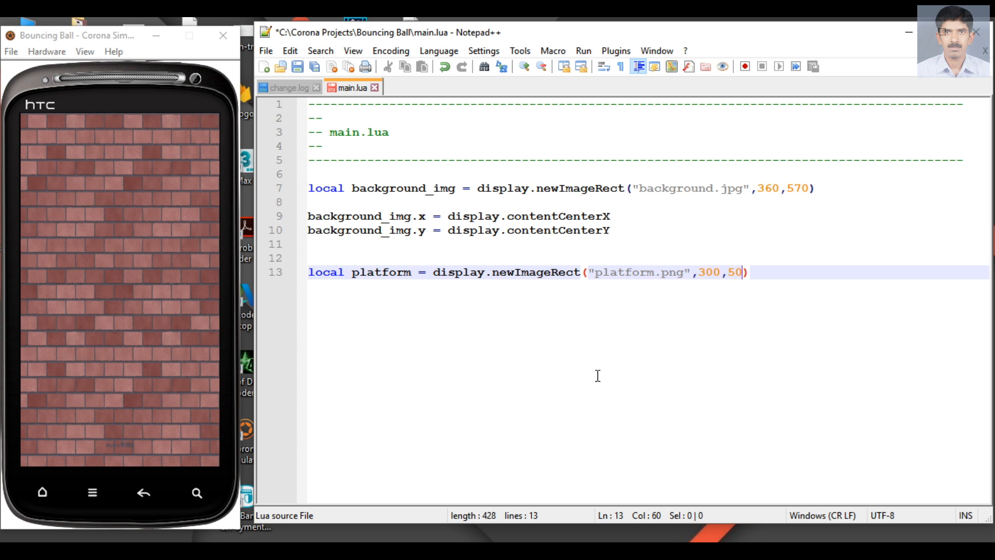
mouse_move(211, 20)
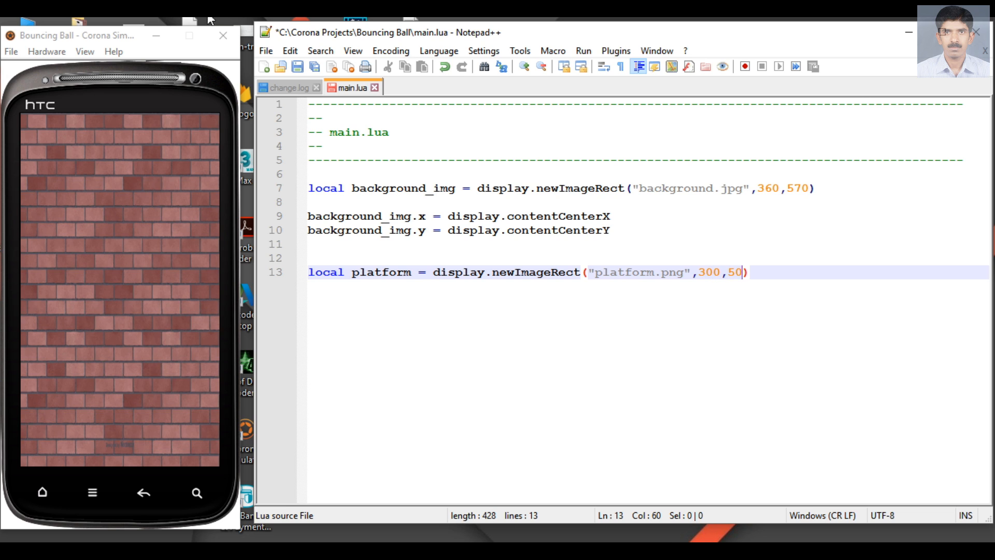
- Save main.lua and relaunch Corona Simulator to show the platform top-left
click(364, 66)
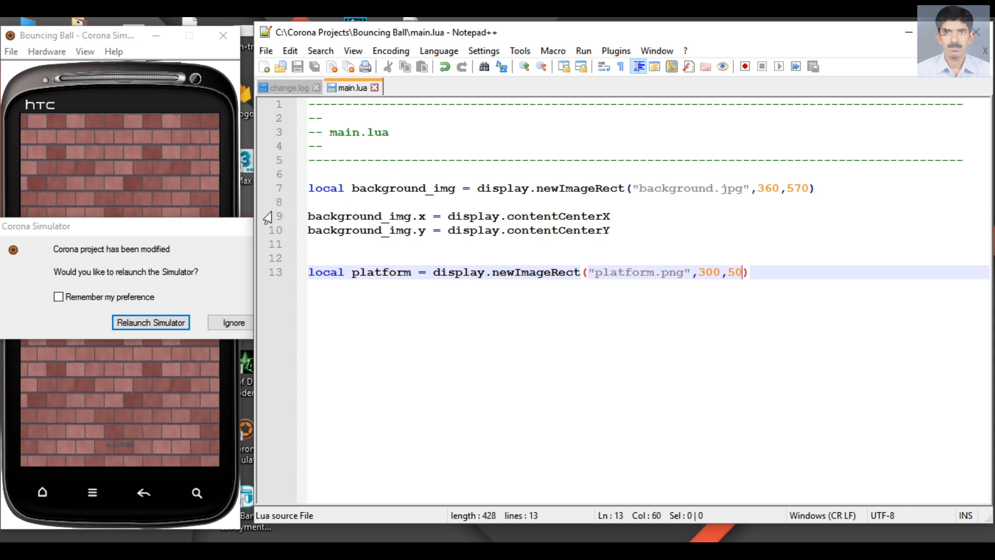
click(151, 322)
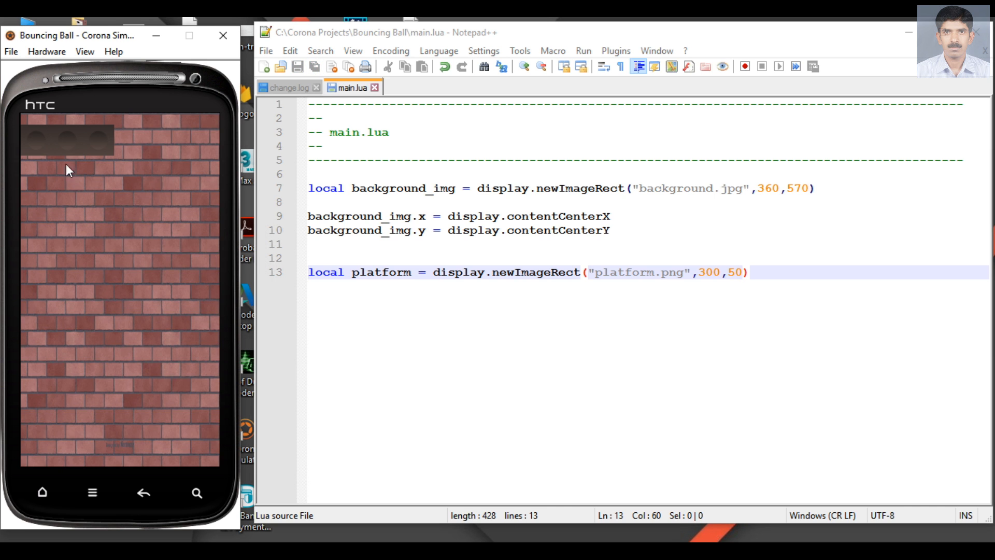
mouse_move(105, 176)
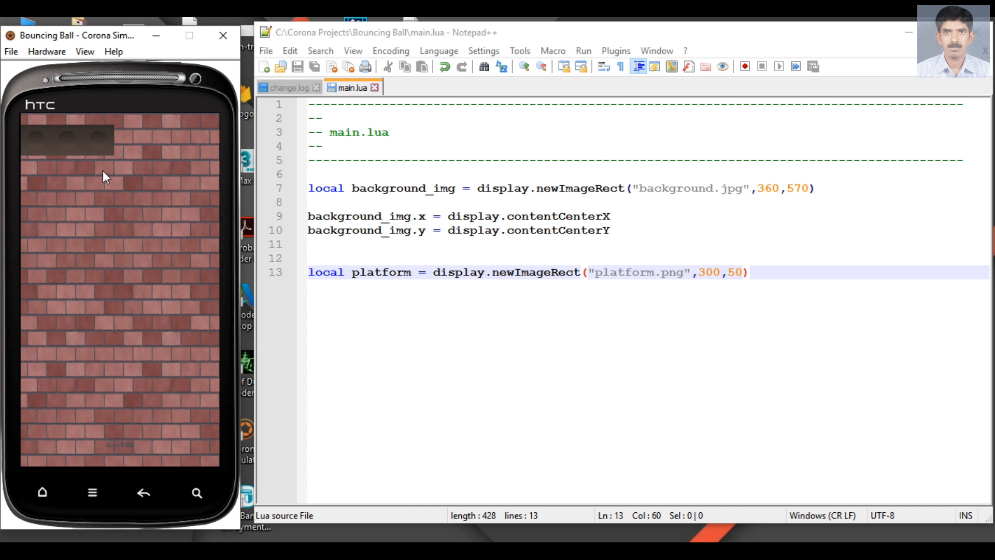
mouse_move(95, 168)
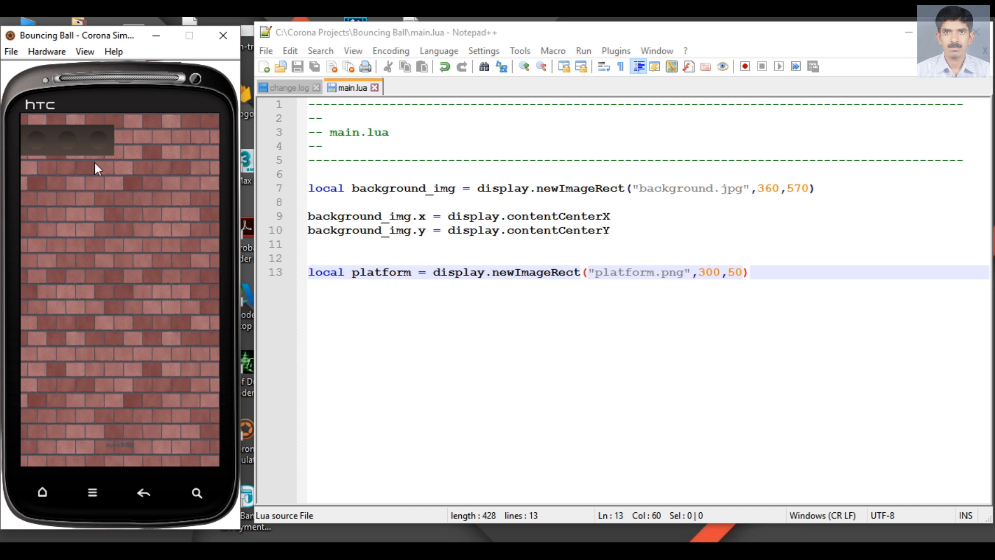
mouse_move(94, 176)
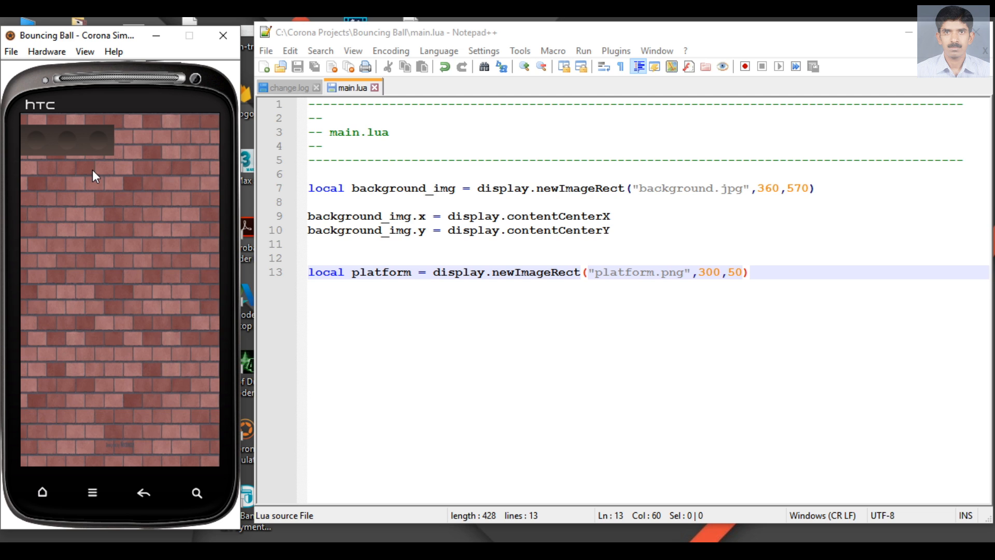
mouse_move(281, 205)
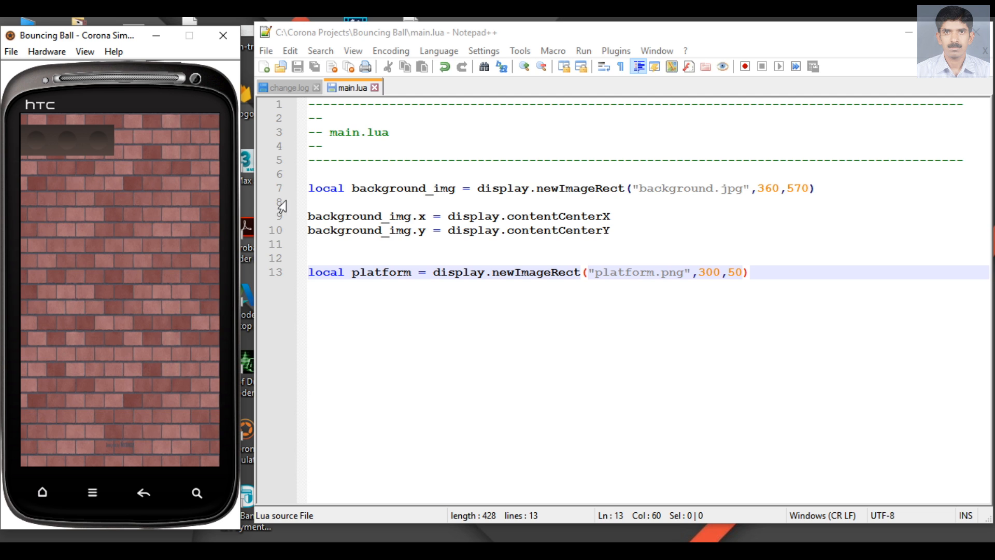
mouse_move(246, 470)
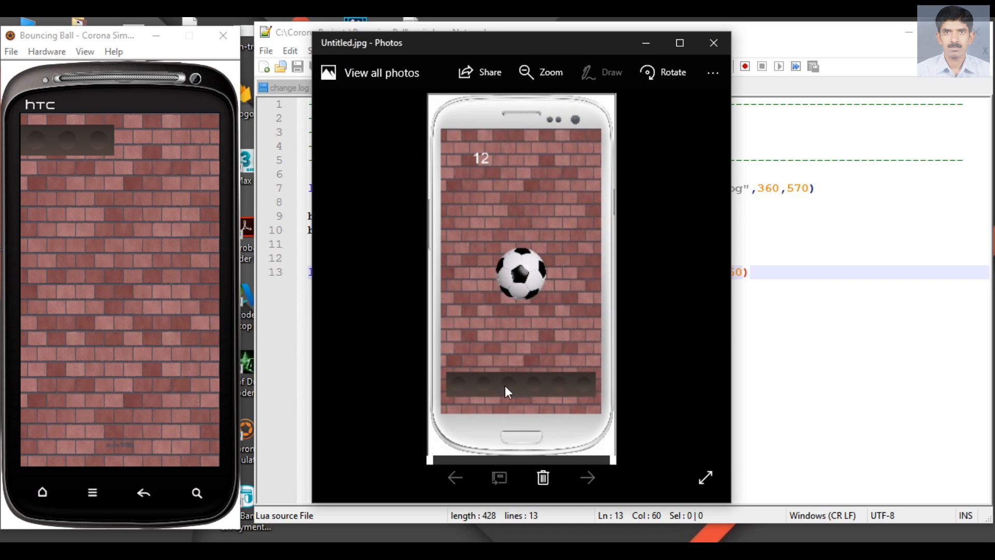
mouse_move(540, 397)
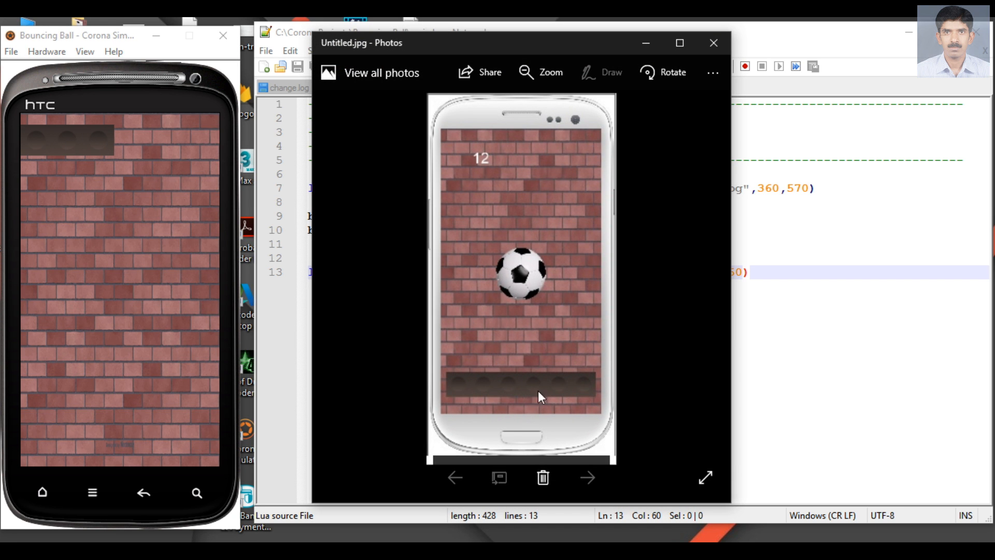
mouse_move(466, 410)
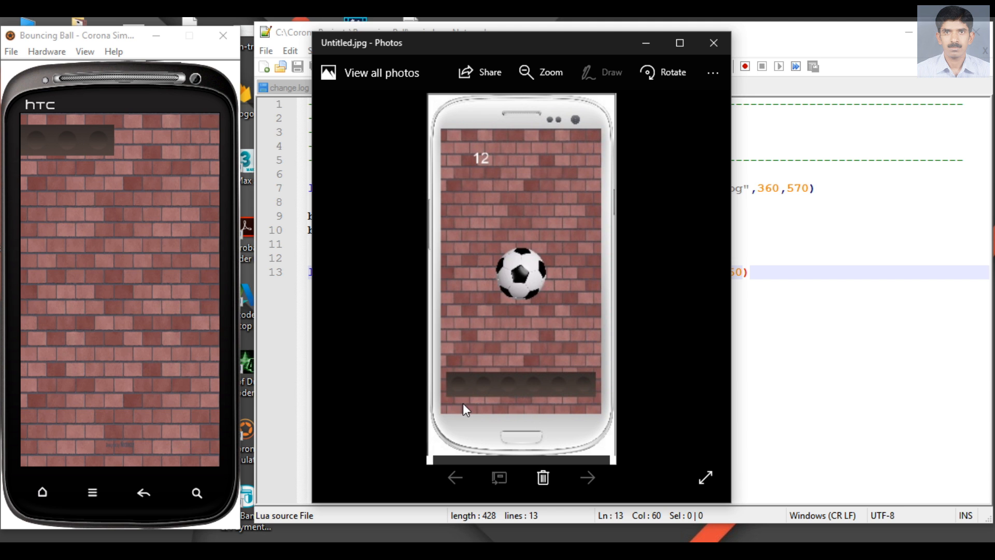
mouse_move(539, 412)
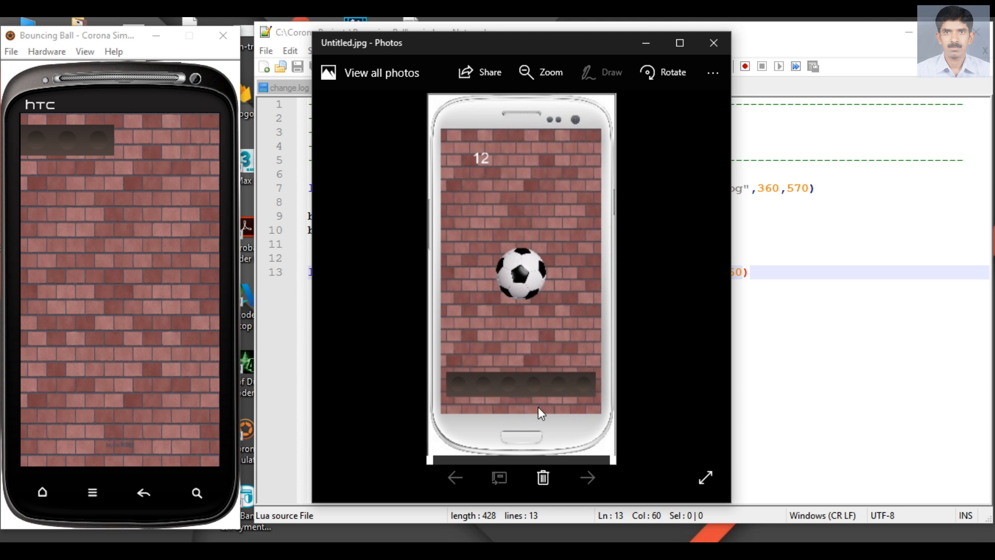
mouse_move(646, 42)
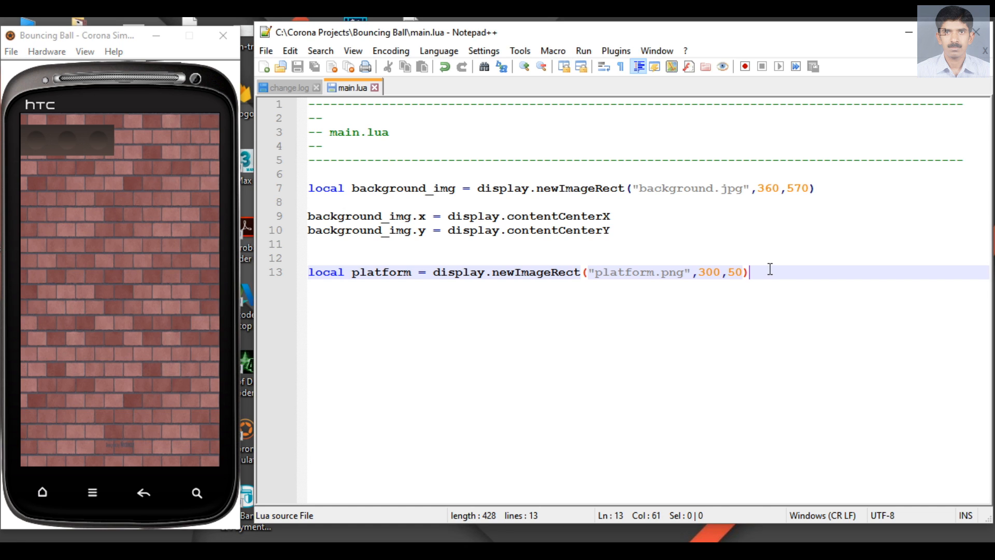
- On new line 14, type platform.x = display.contentCenterX using autocomplete
key(Return)
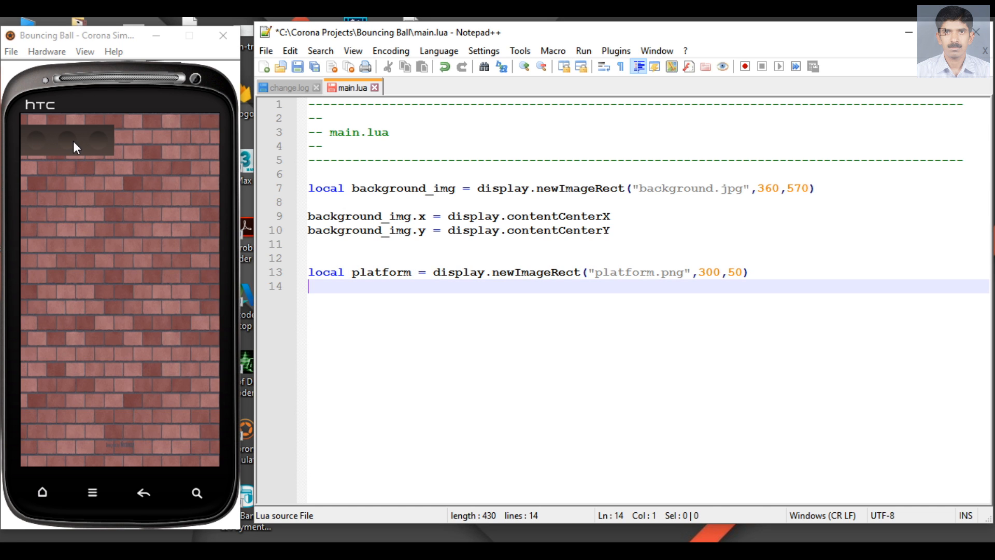
mouse_move(77, 179)
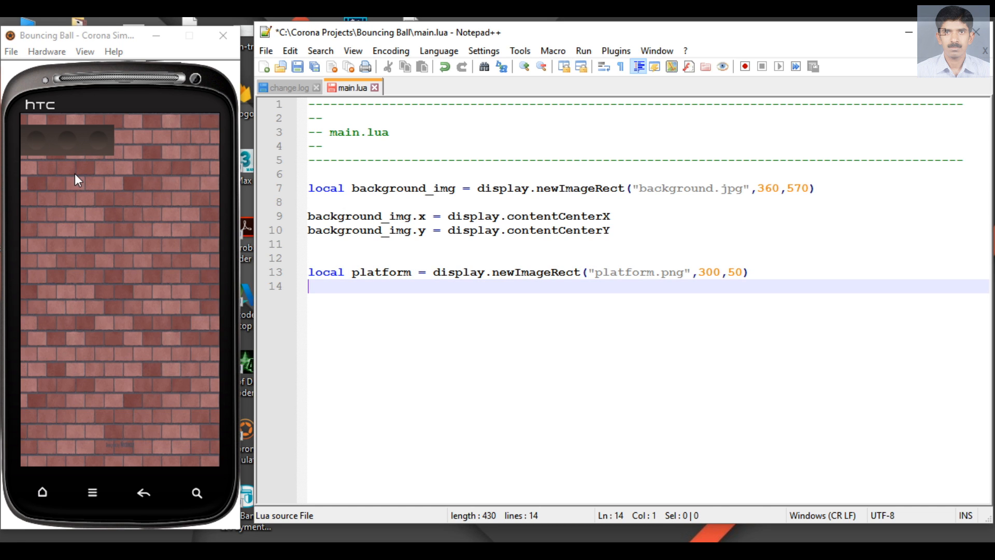
mouse_move(104, 161)
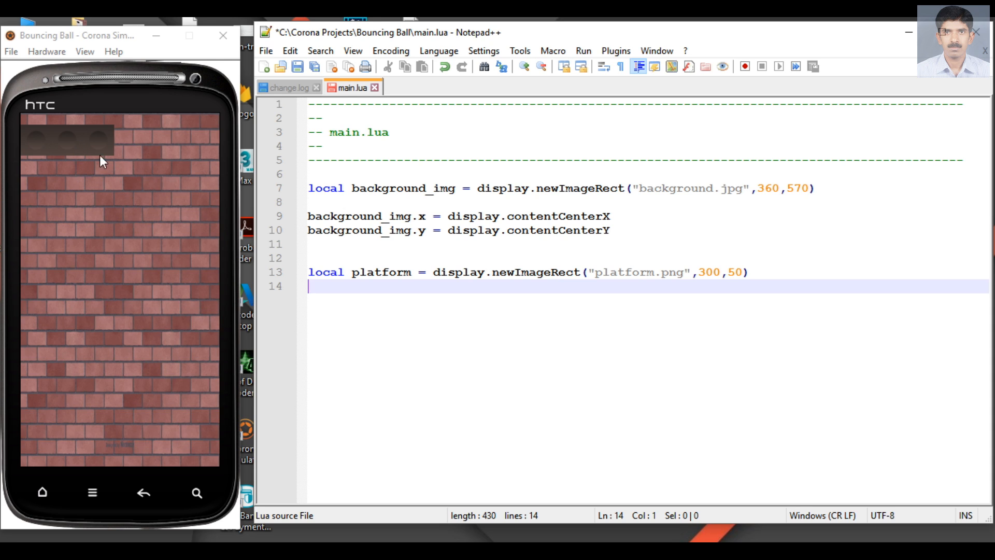
mouse_move(104, 181)
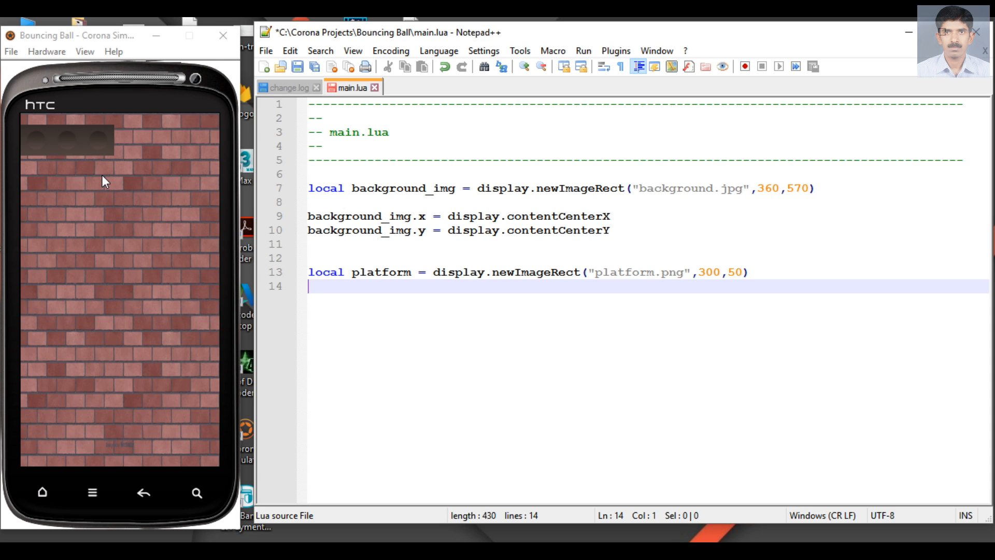
mouse_move(75, 151)
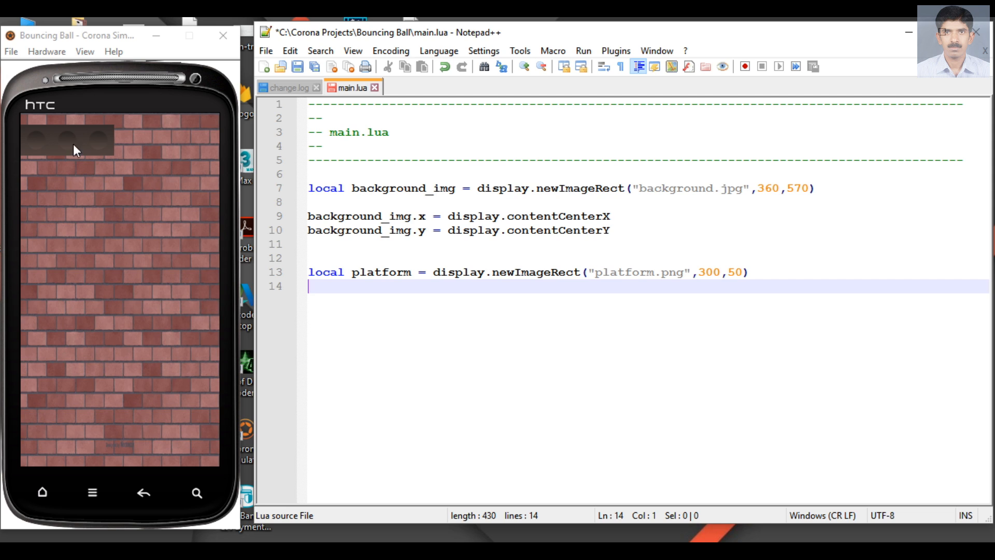
mouse_move(472, 382)
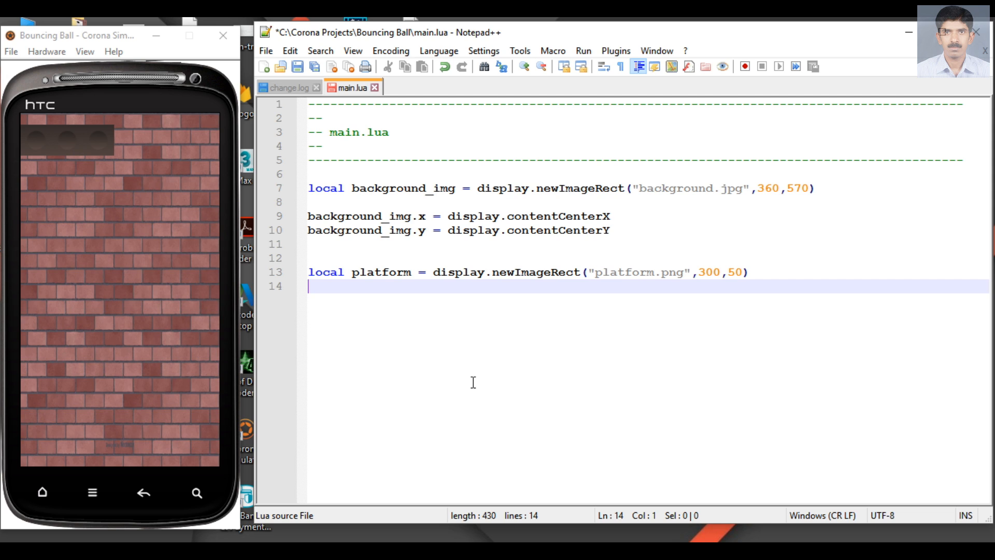
text(platform)
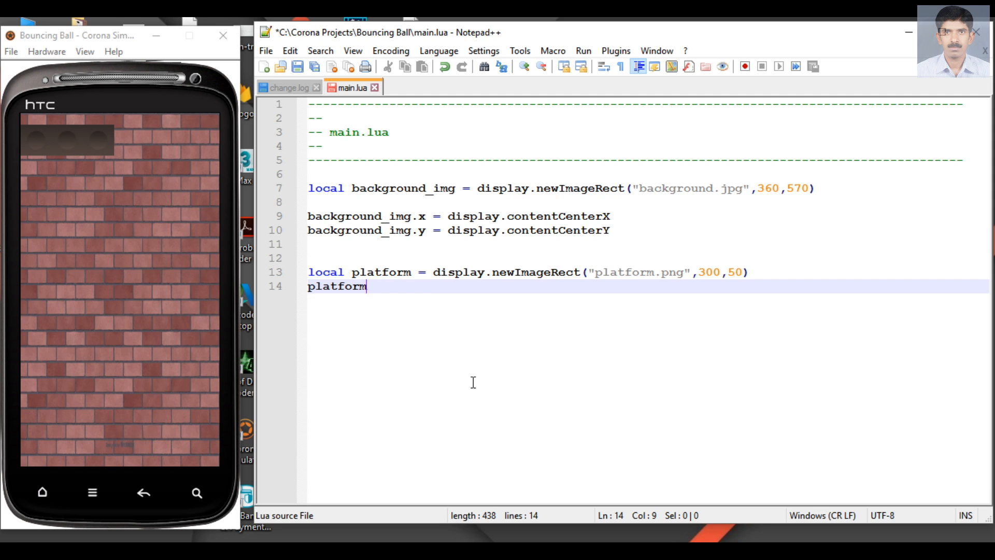
text(.)
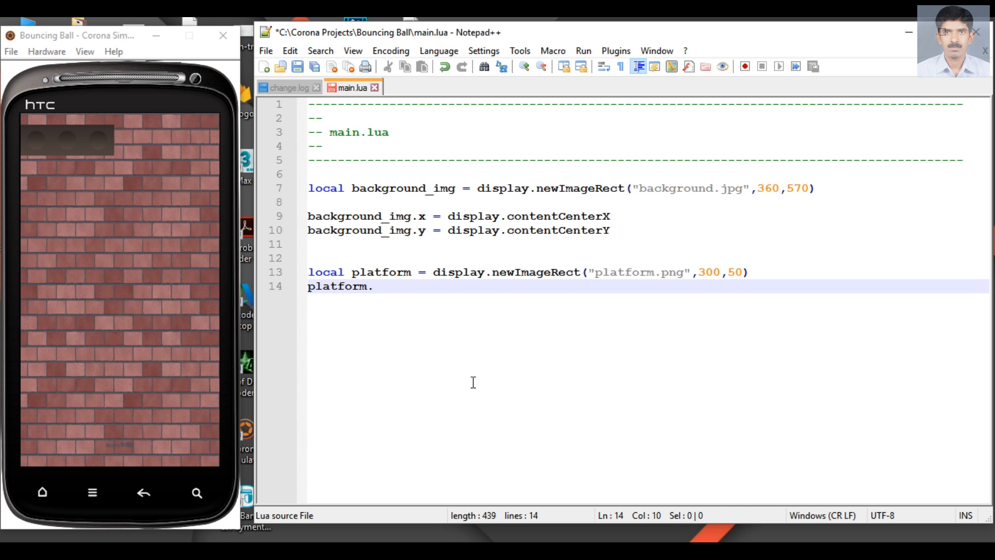
text(x =)
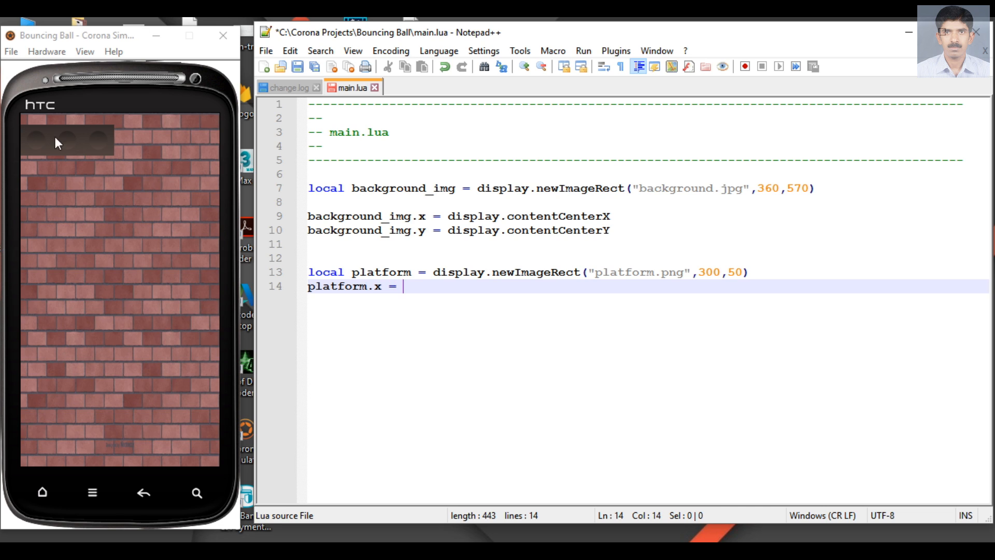
mouse_move(123, 252)
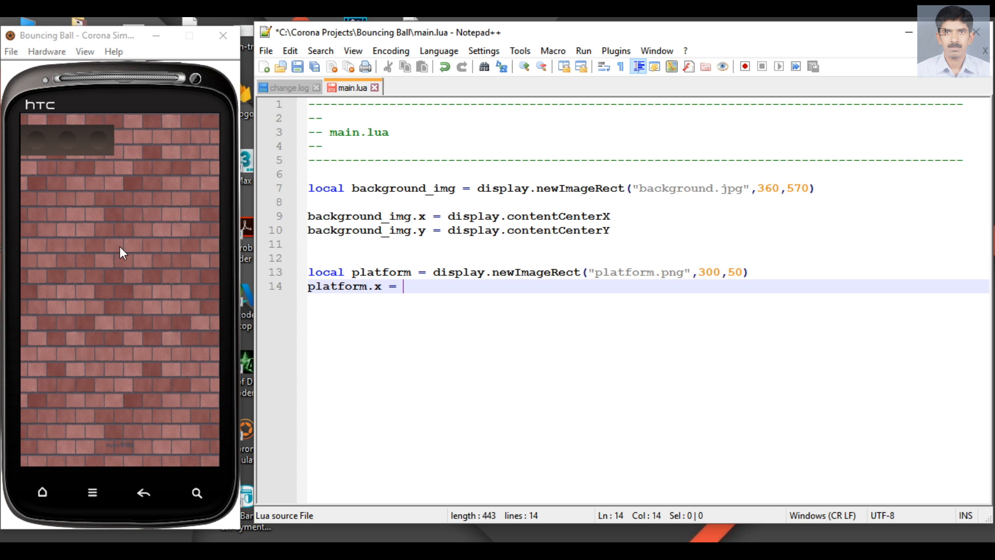
mouse_move(510, 323)
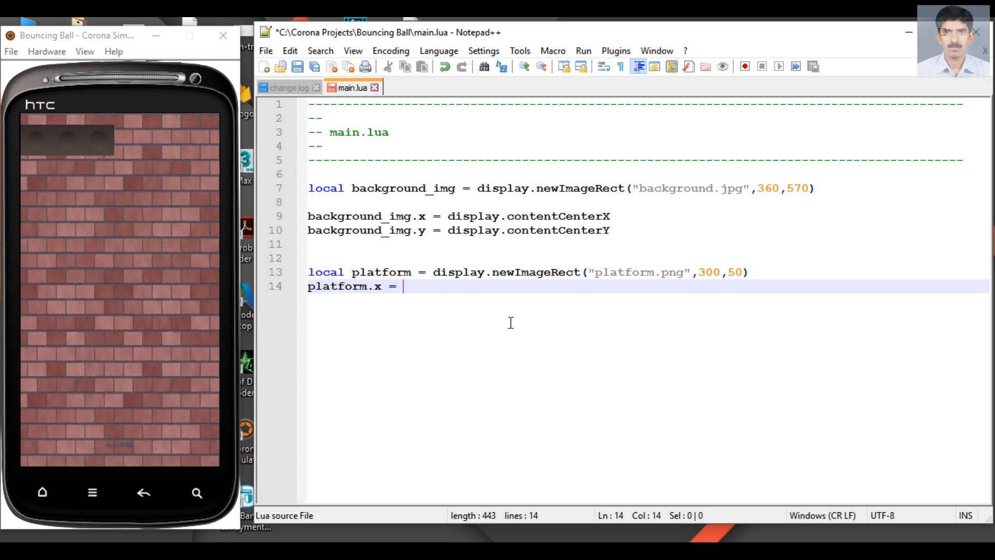
mouse_move(204, 326)
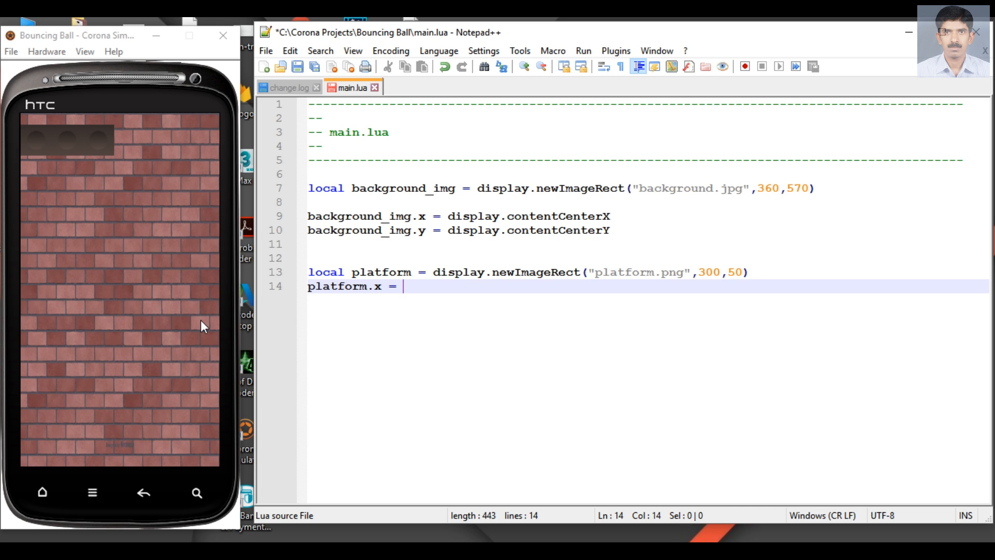
text(di)
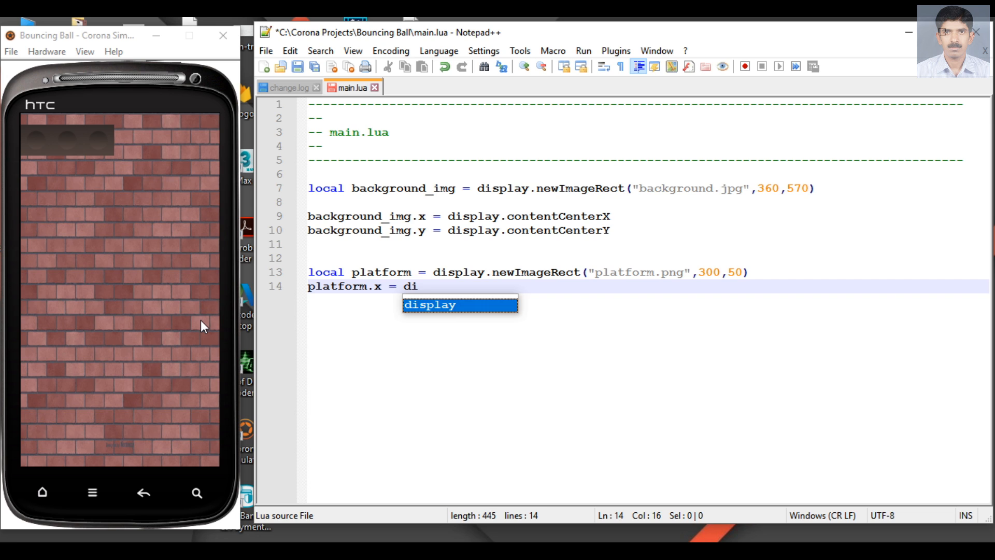
text(splay.contentCenterX)
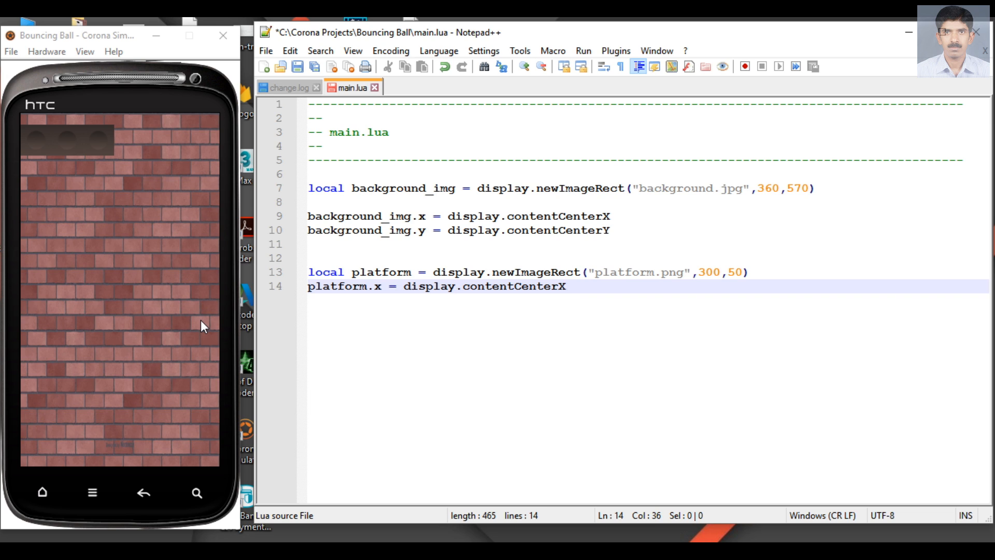
- Save main.lua and relaunch the simulator to see the platform centred at top
key(ctrl+s)
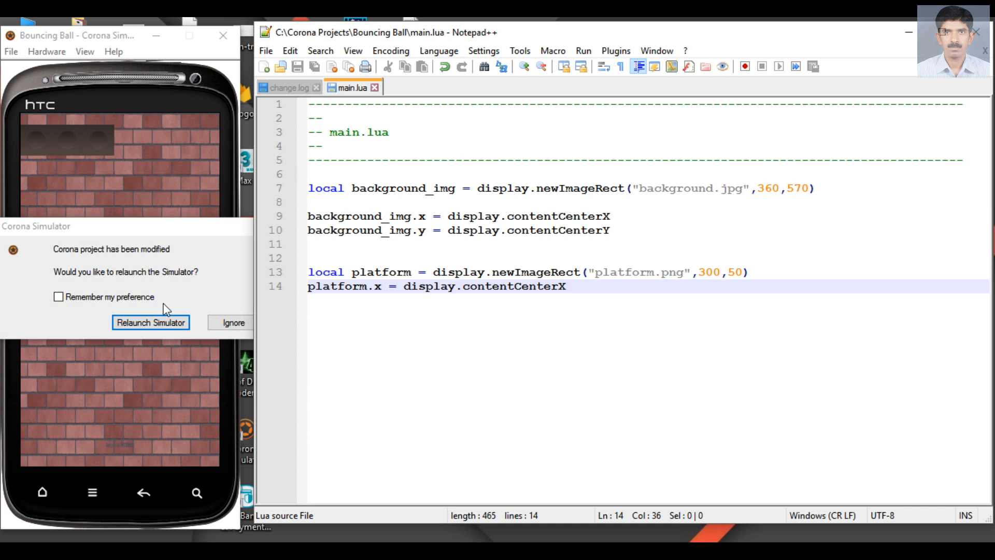
click(150, 322)
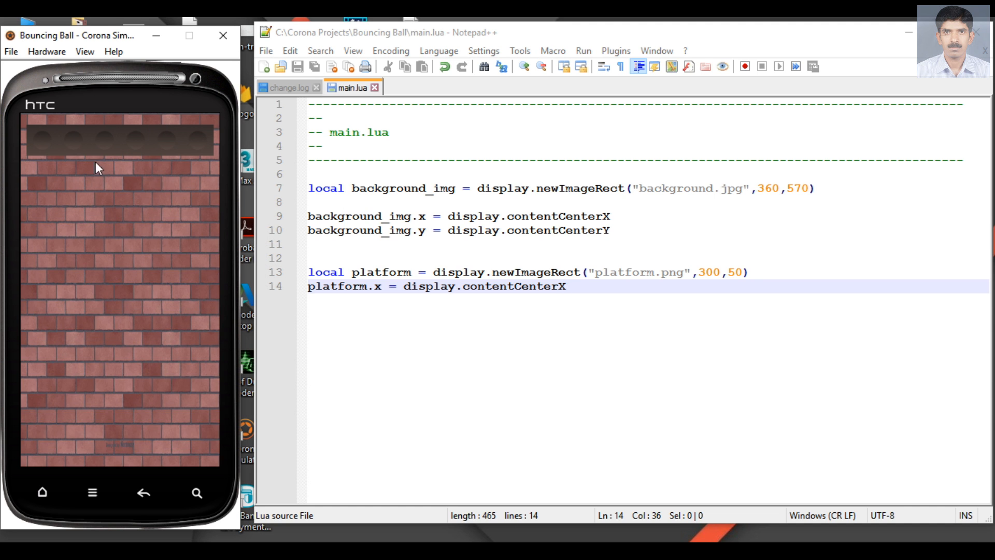
mouse_move(142, 247)
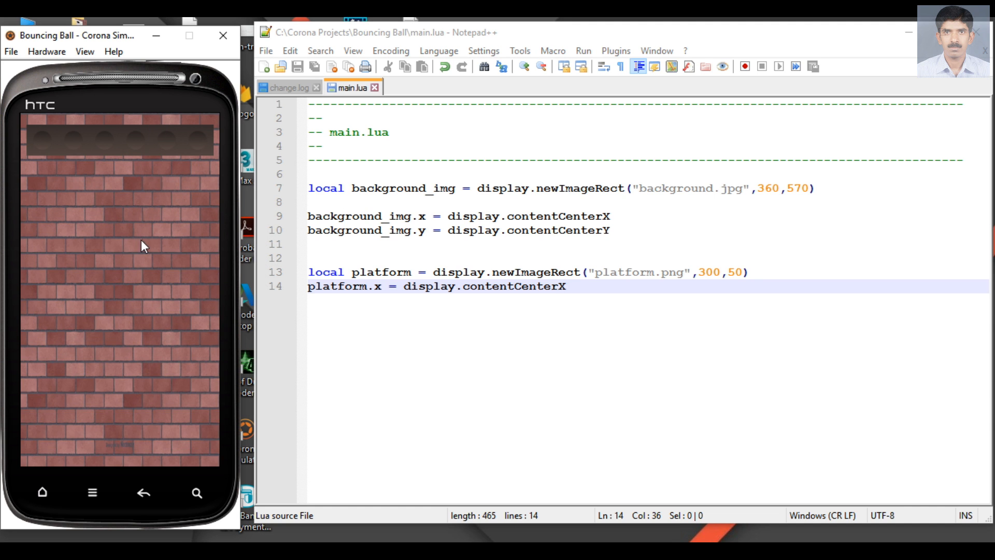
mouse_move(127, 156)
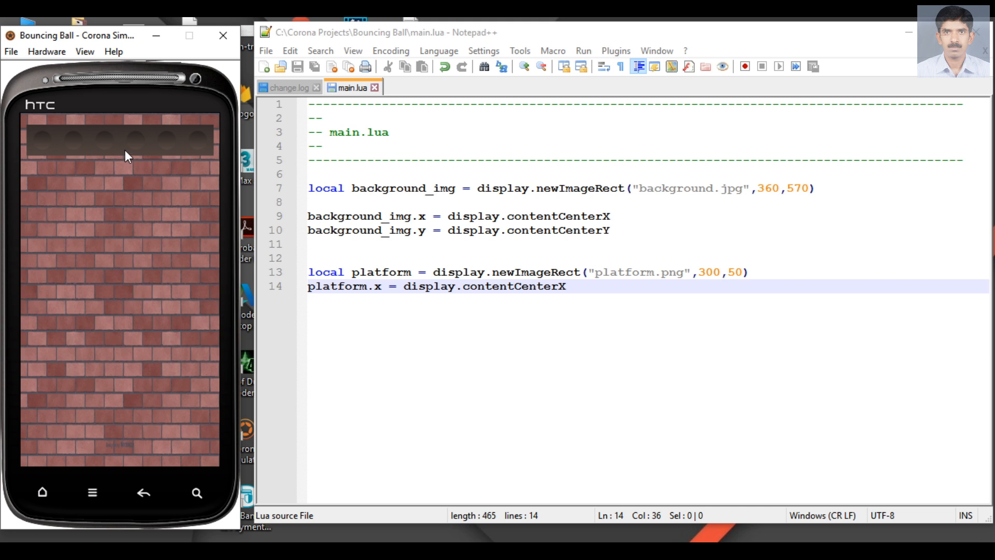
mouse_move(124, 465)
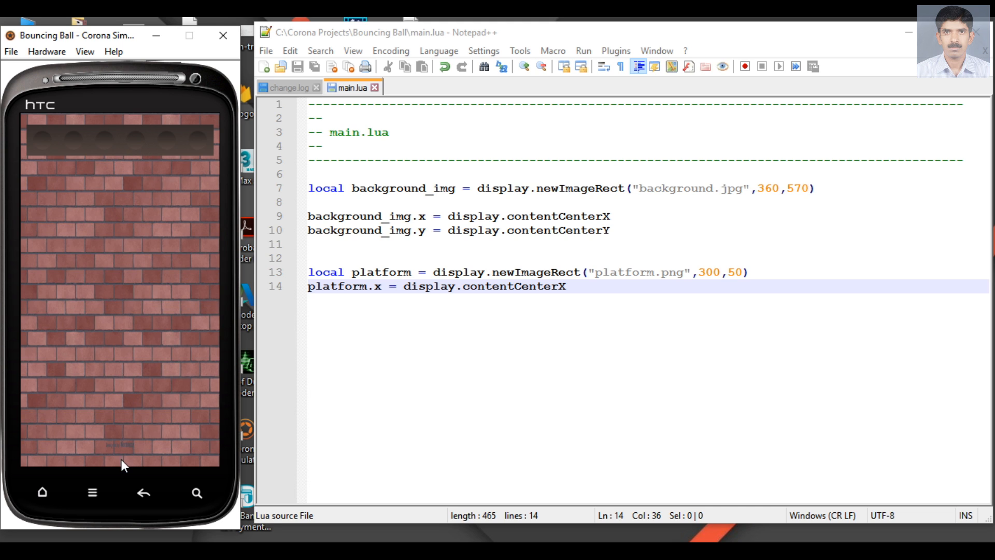
mouse_move(140, 361)
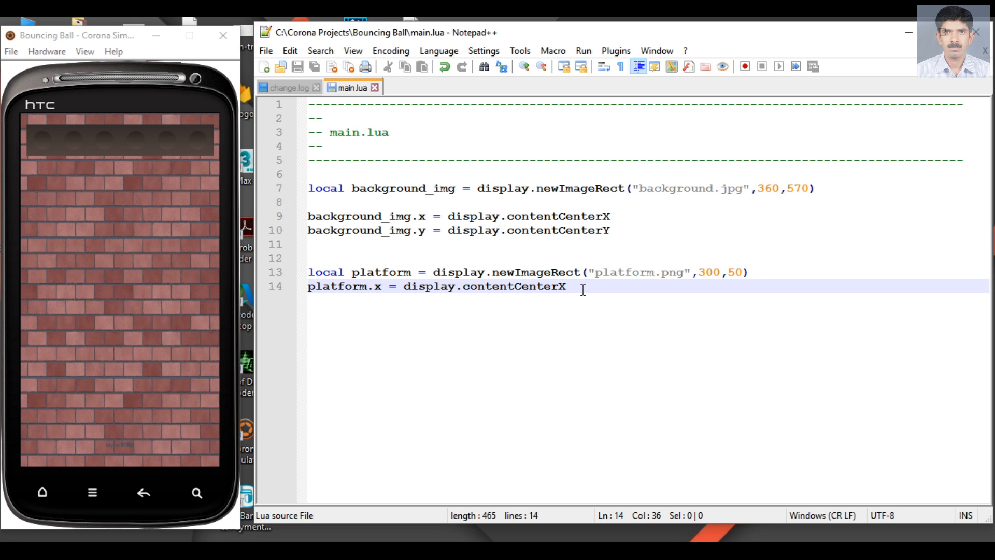
- On line 15, type platform.y = display.contentHeight-15
text(platform.y)
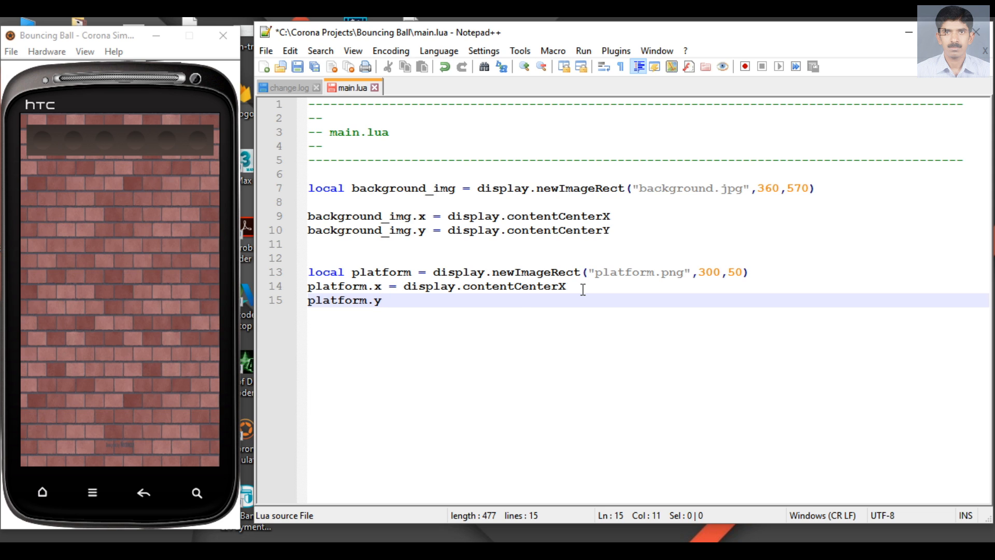
text(= display)
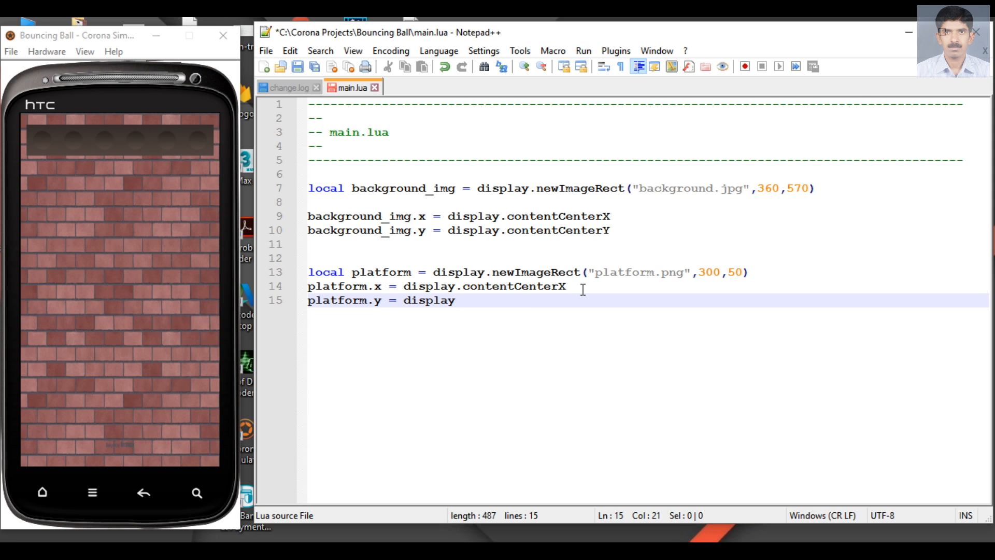
text(.contentHeigh)
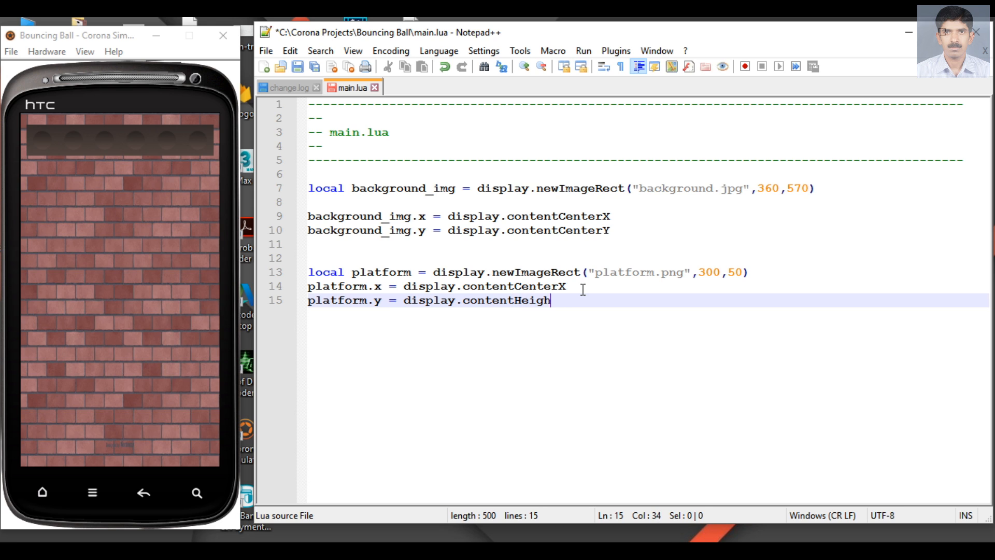
text(t-)
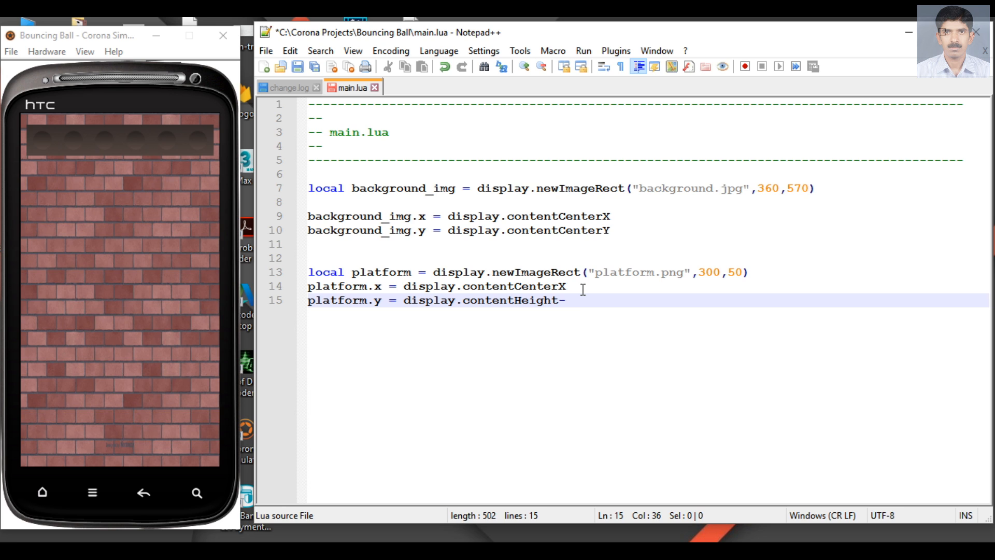
text(15)
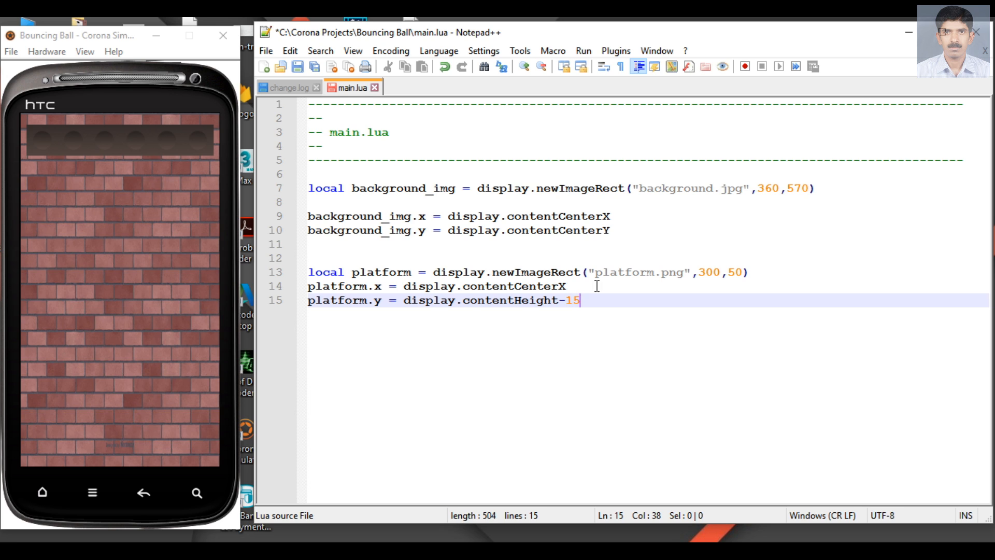
mouse_move(506, 313)
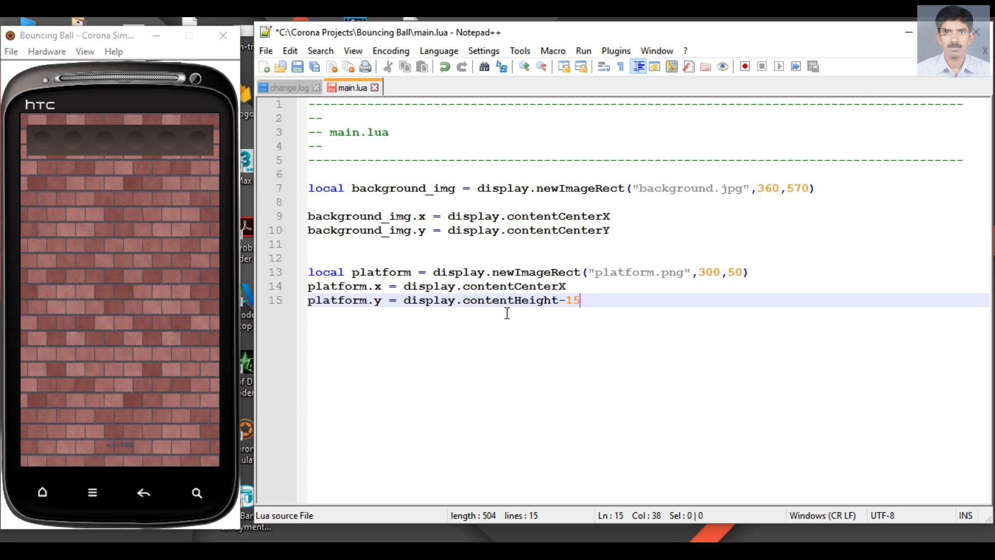
mouse_move(139, 371)
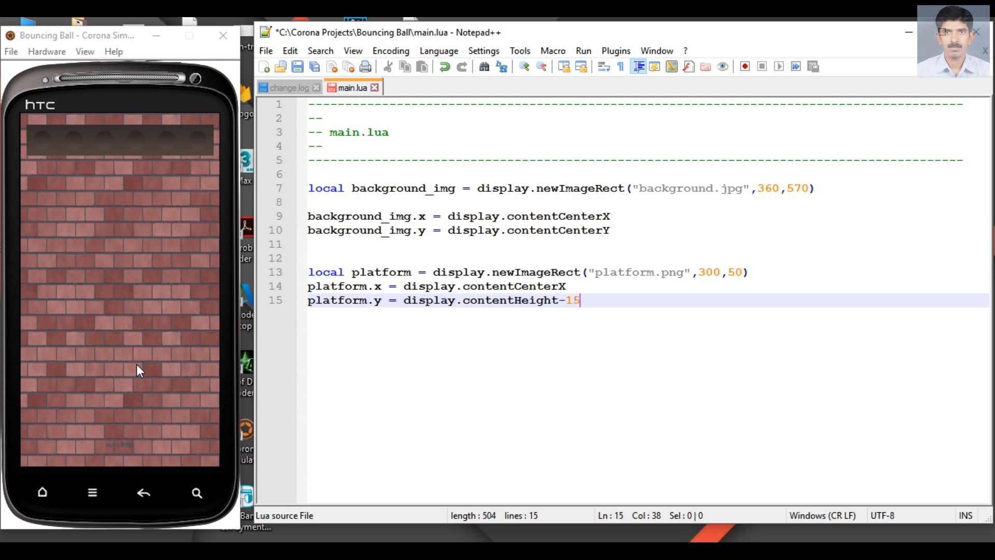
mouse_move(570, 301)
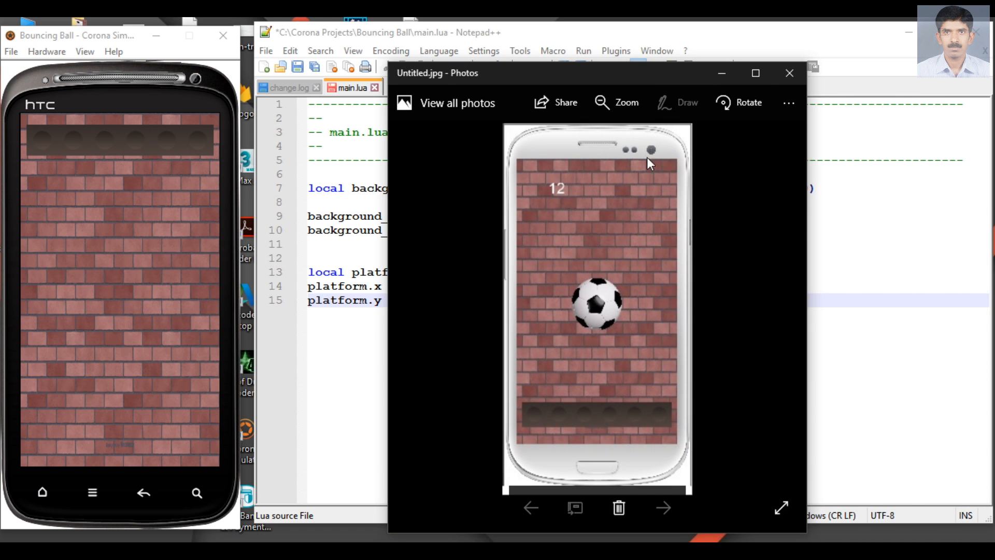
click(788, 73)
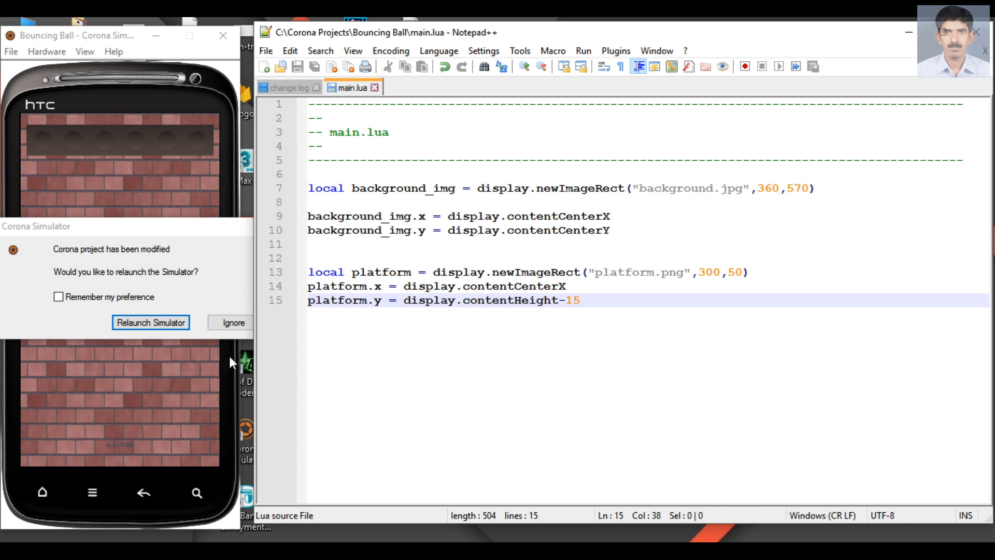
- Relaunch Corona Simulator and confirm the platform sits centred at the bottom
click(150, 322)
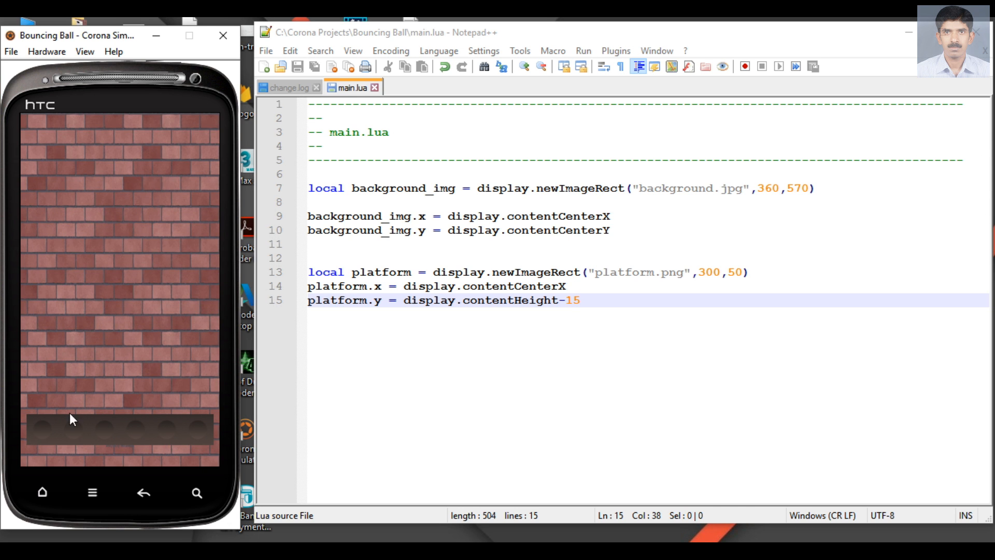
mouse_move(99, 469)
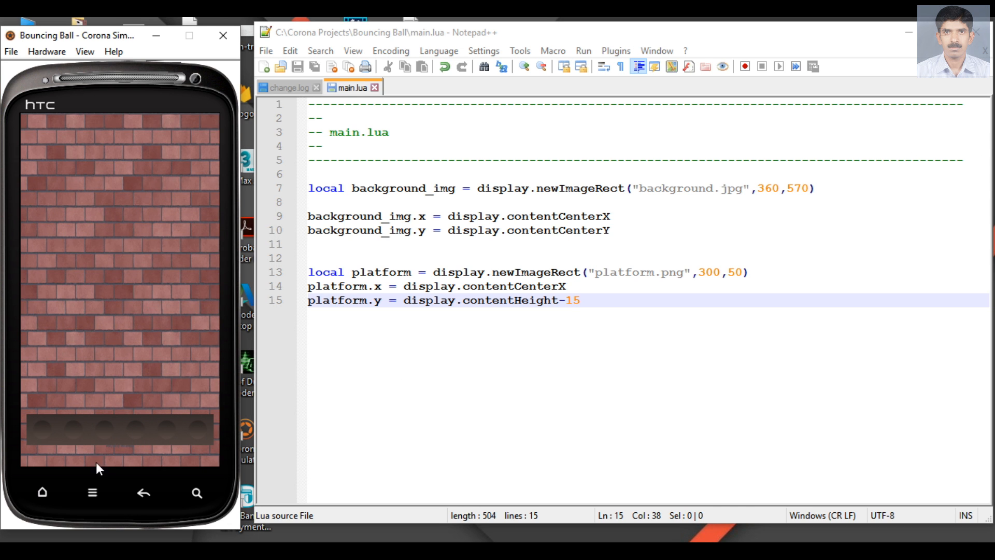
mouse_move(198, 461)
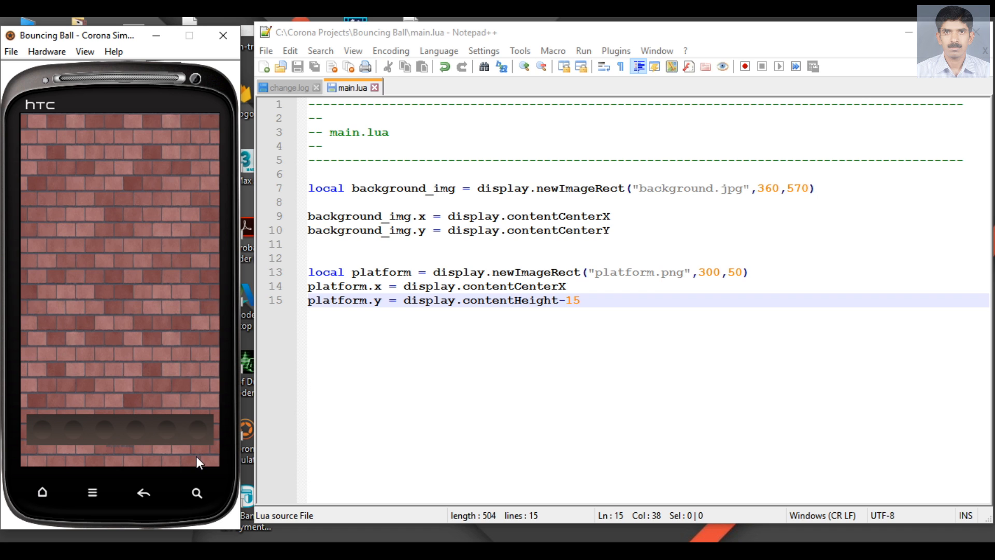